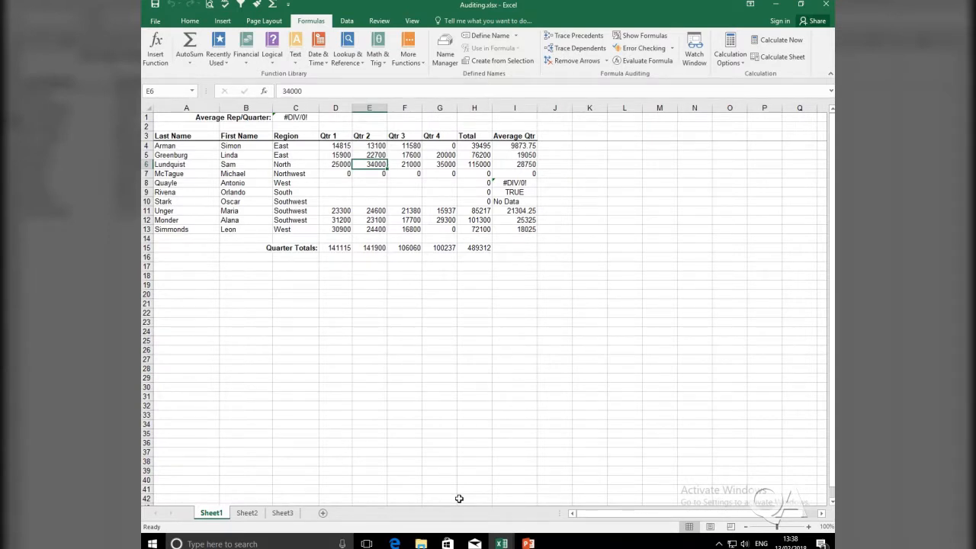
pyautogui.click(473, 395)
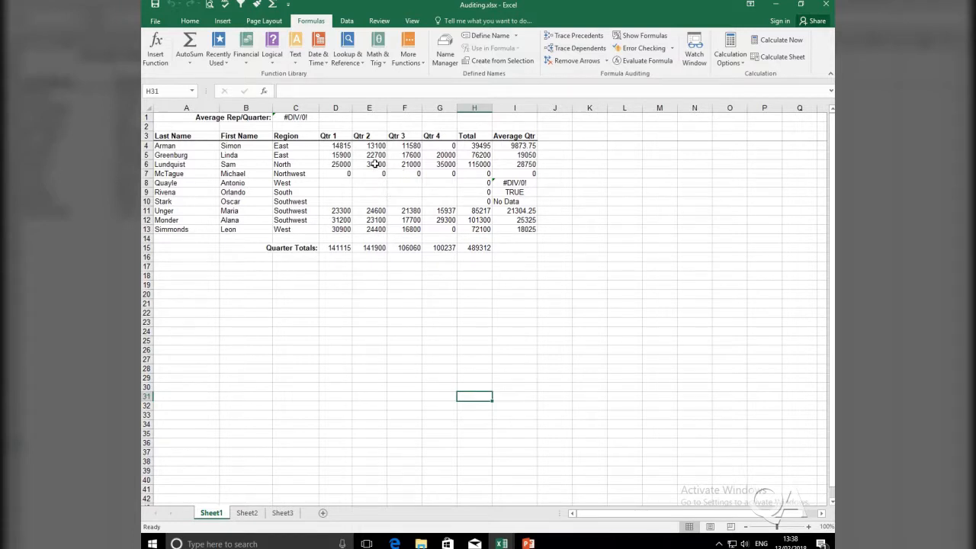
pyautogui.click(369, 164)
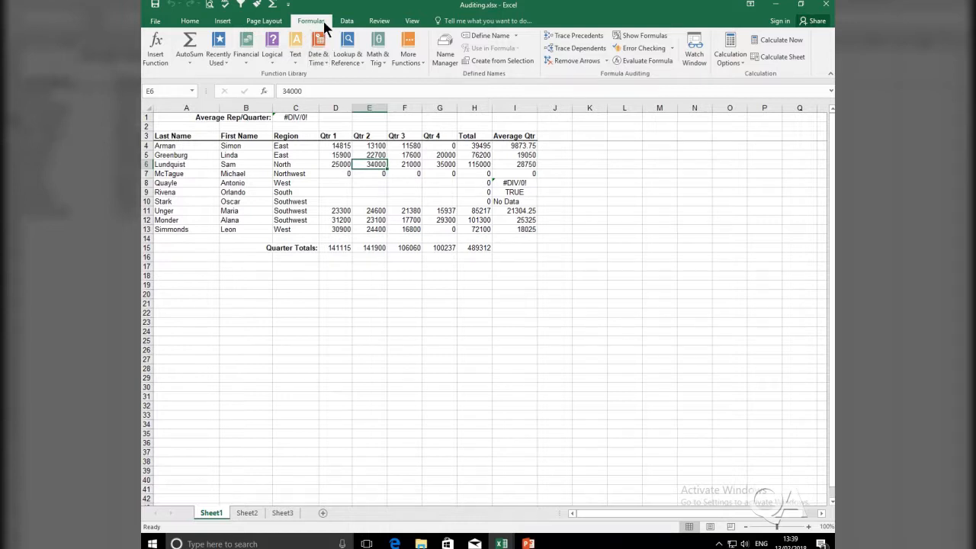
pyautogui.moveTo(639, 84)
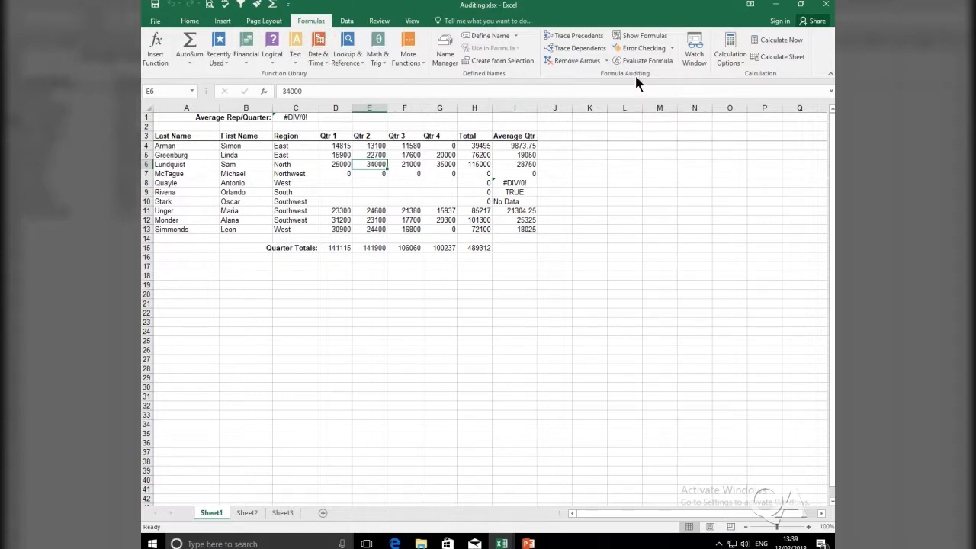
pyautogui.moveTo(629, 80)
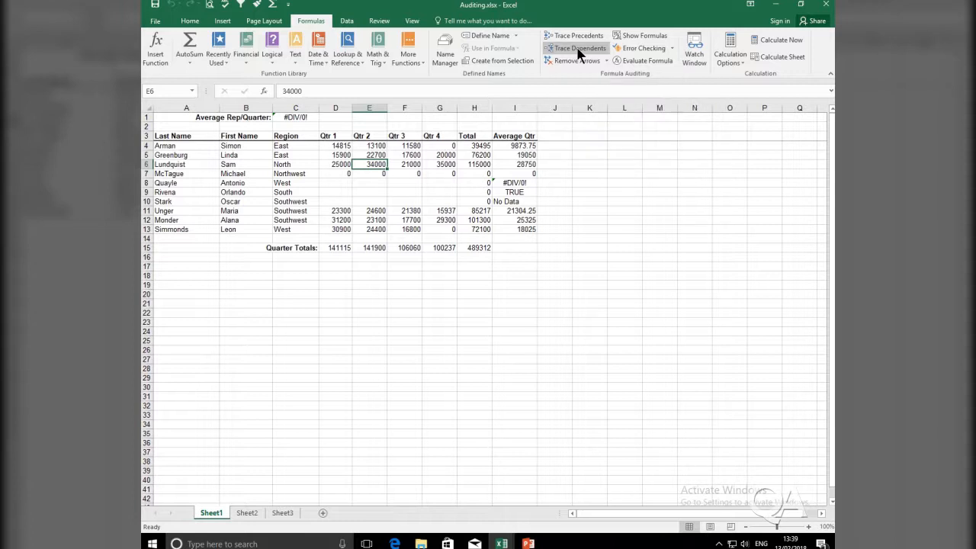
pyautogui.click(579, 48)
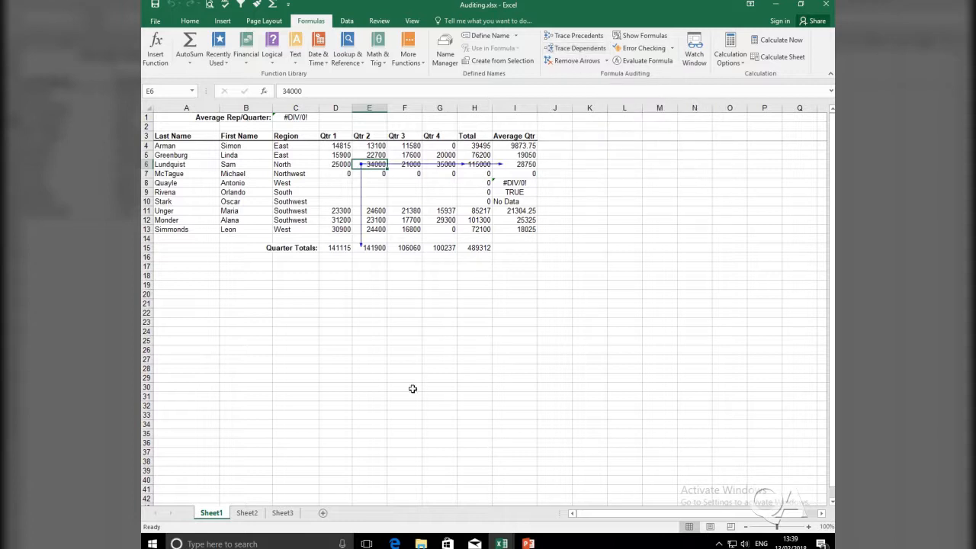
pyautogui.moveTo(412, 387)
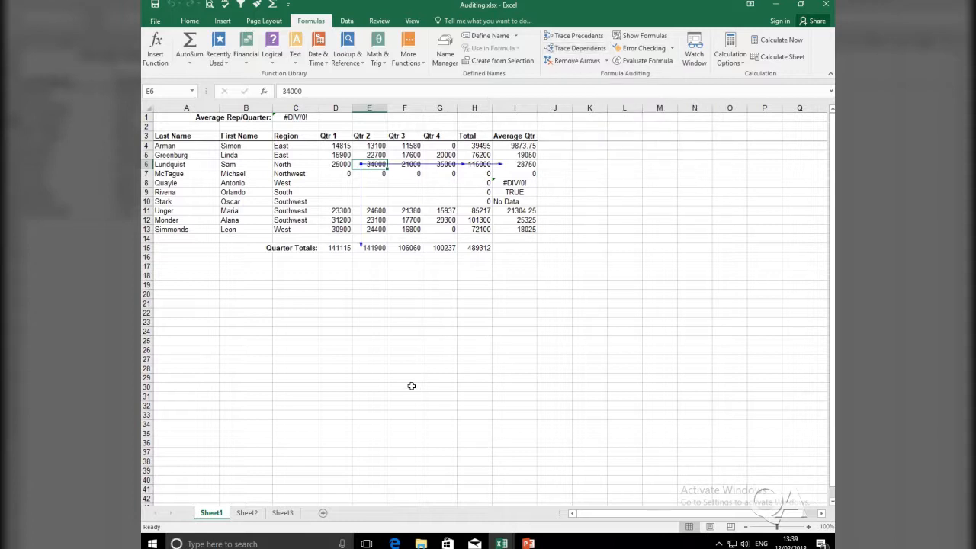
pyautogui.moveTo(411, 373)
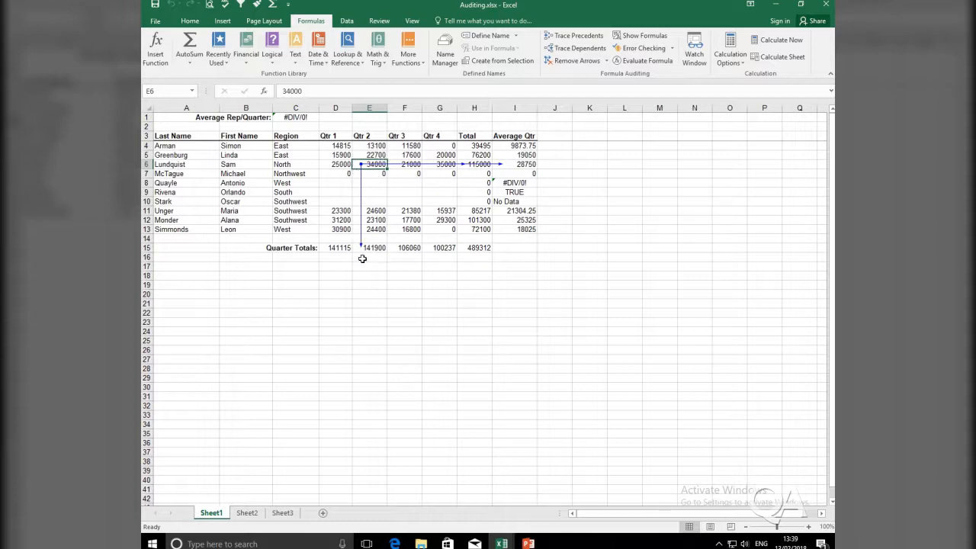
pyautogui.moveTo(374, 241)
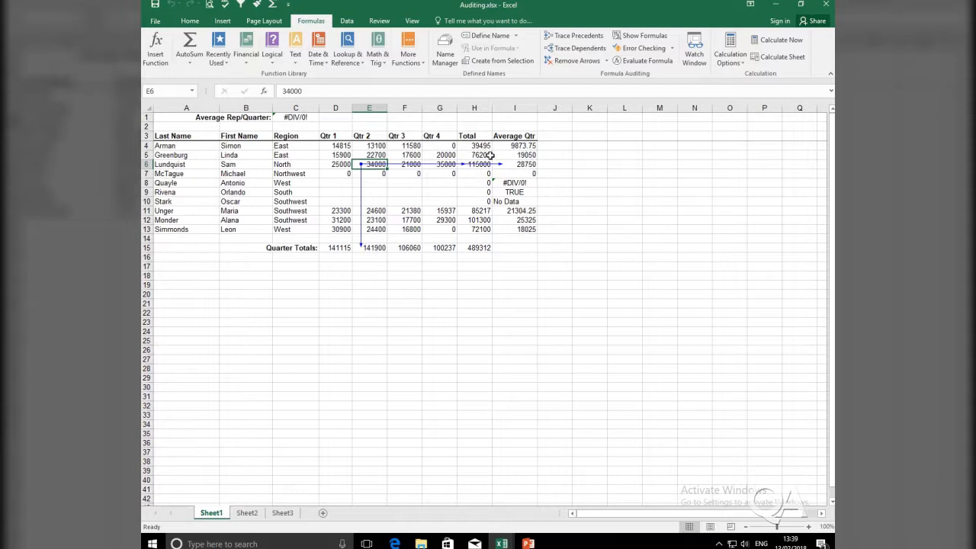
pyautogui.moveTo(503, 164)
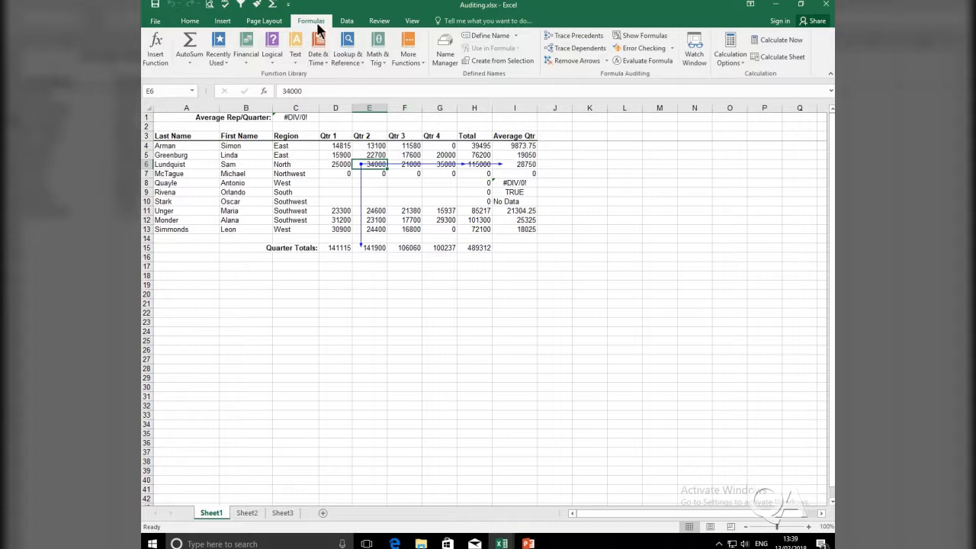
pyautogui.moveTo(618, 84)
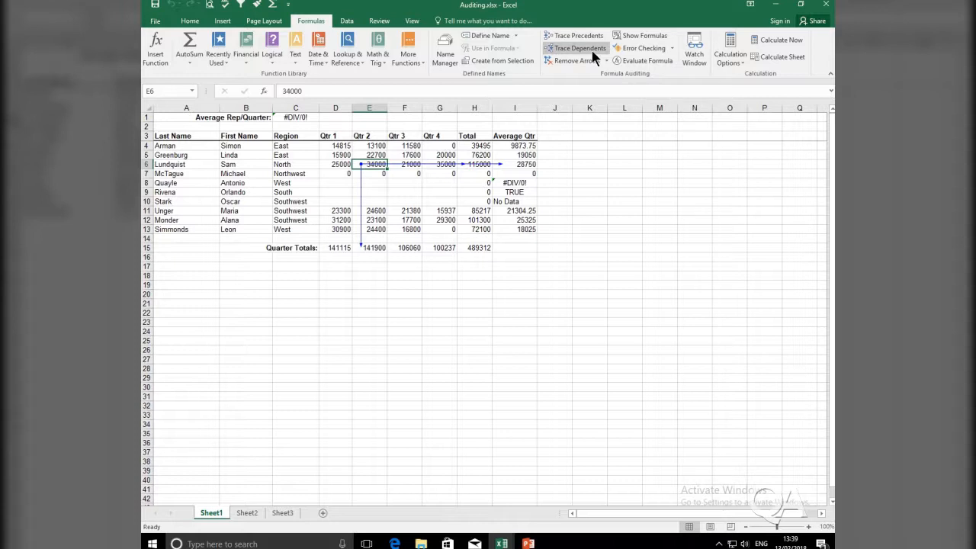
# Trace the second level of E6's dependents, reaching C1 and H15
pyautogui.click(577, 48)
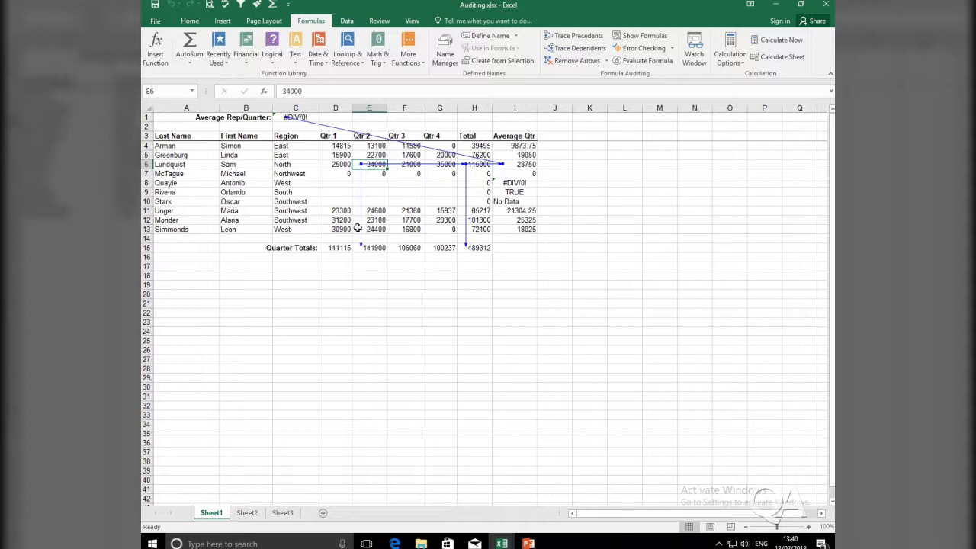
pyautogui.moveTo(465, 158)
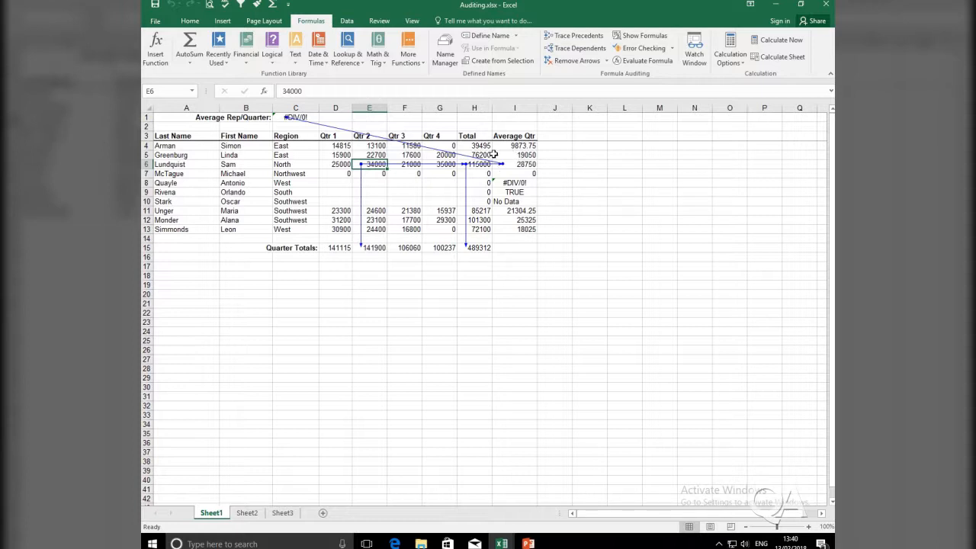
pyautogui.moveTo(468, 240)
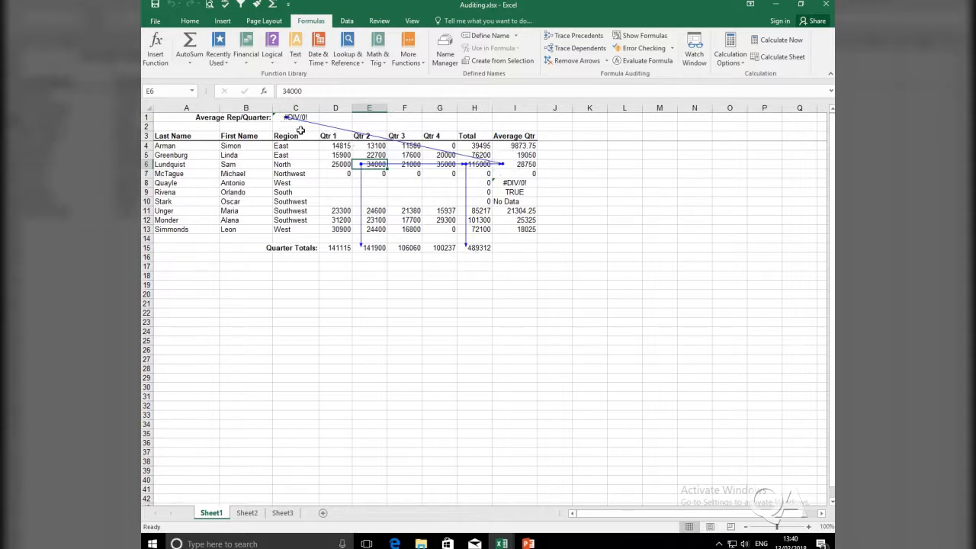
pyautogui.moveTo(394, 174)
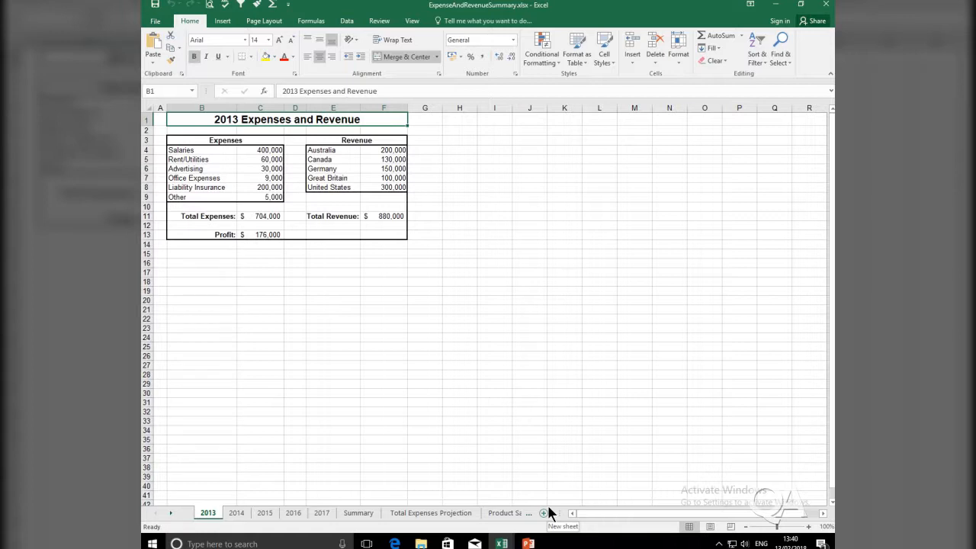
pyautogui.moveTo(272, 235)
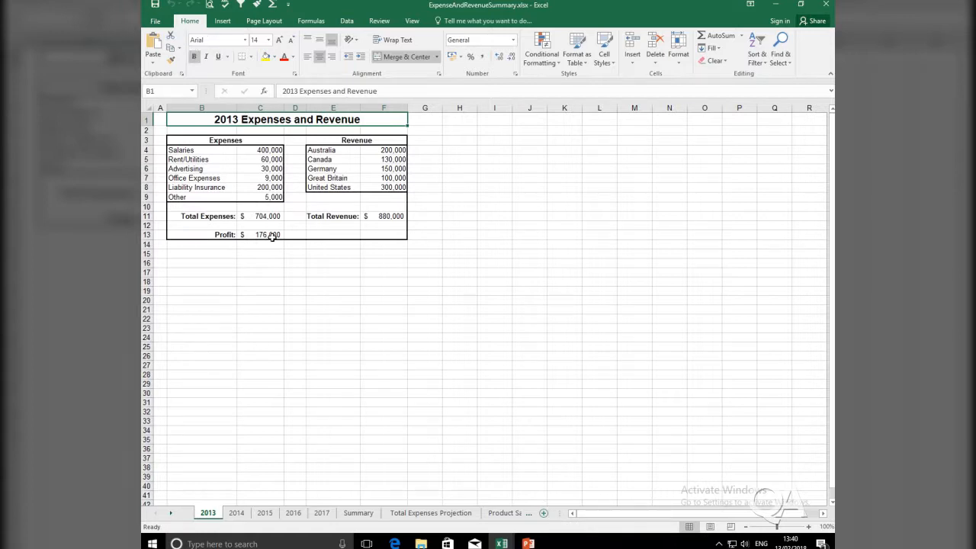
# Select the 2013 Profit cell C13 and show the Formulas tab
pyautogui.click(266, 234)
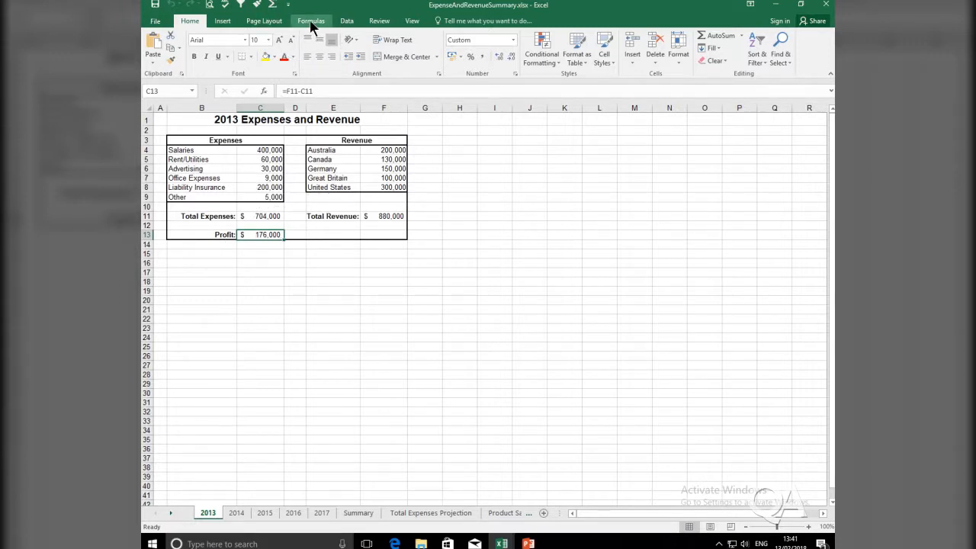
pyautogui.click(310, 21)
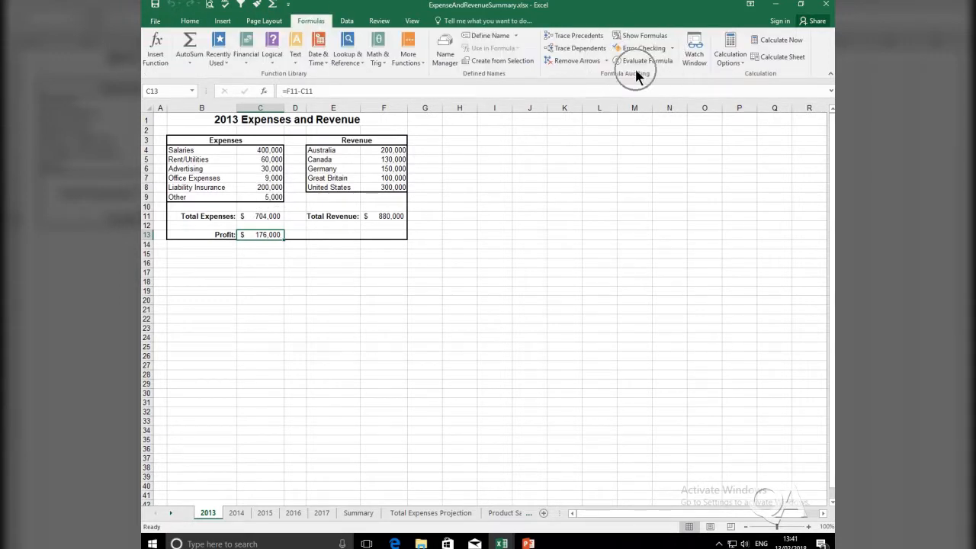
# Trace C13's dependents and follow the off-sheet arrow to Summary!$D$2
pyautogui.click(573, 35)
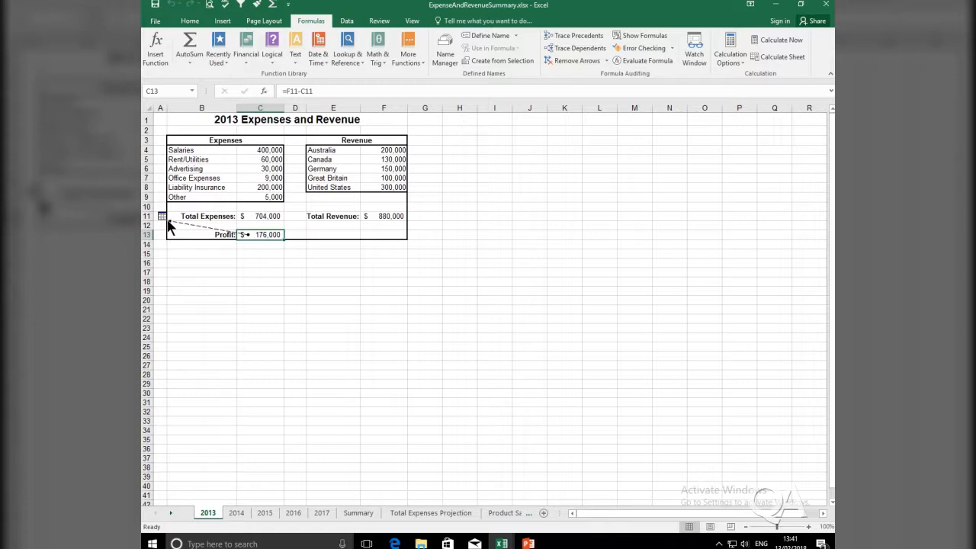
pyautogui.click(160, 216)
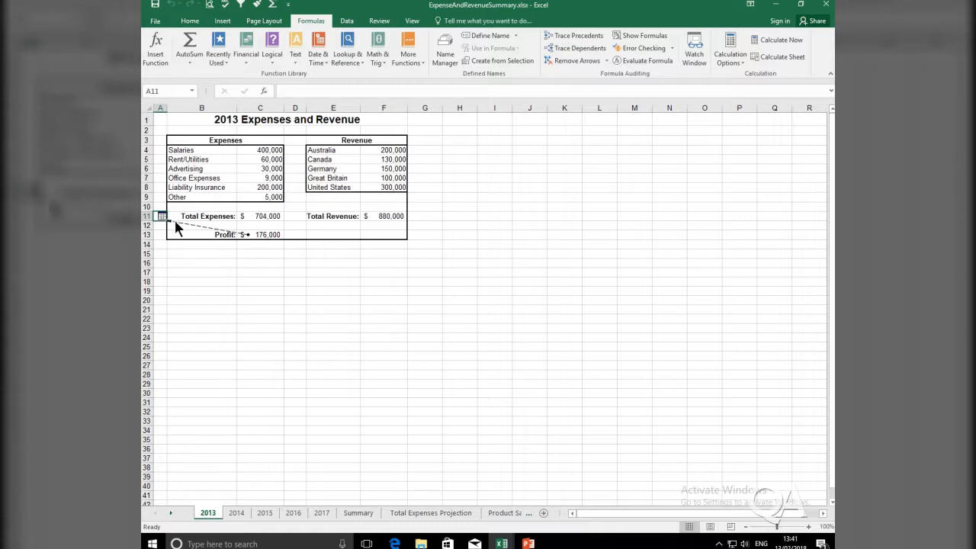
pyautogui.moveTo(188, 228)
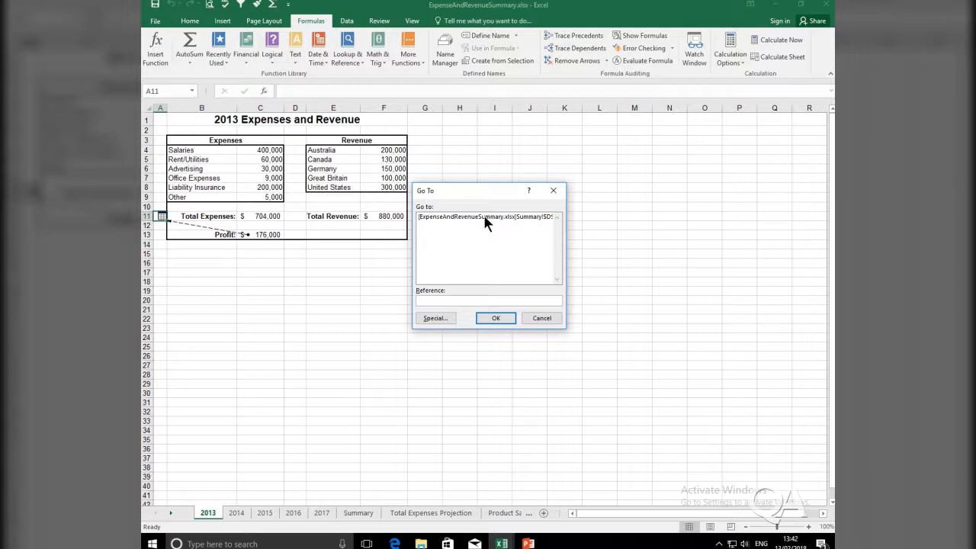
pyautogui.click(488, 216)
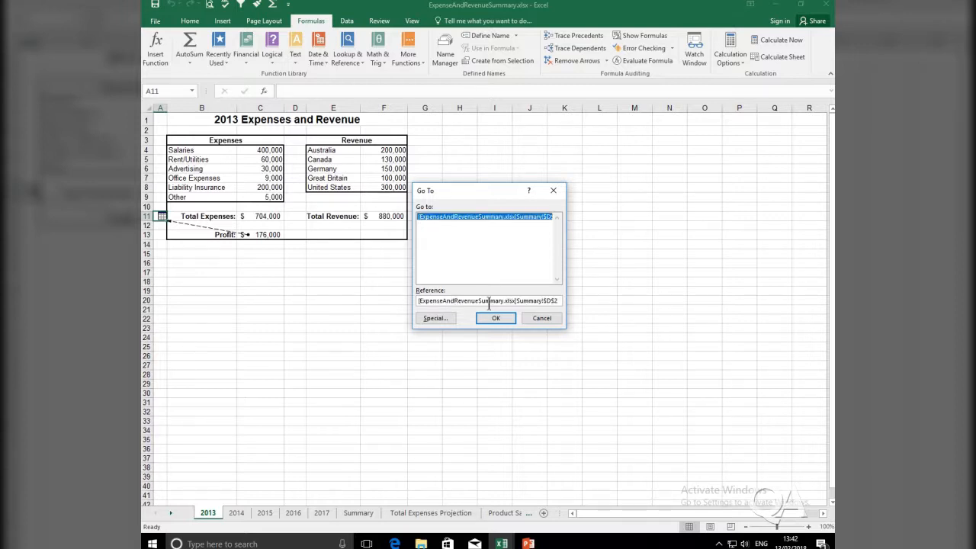
pyautogui.click(496, 318)
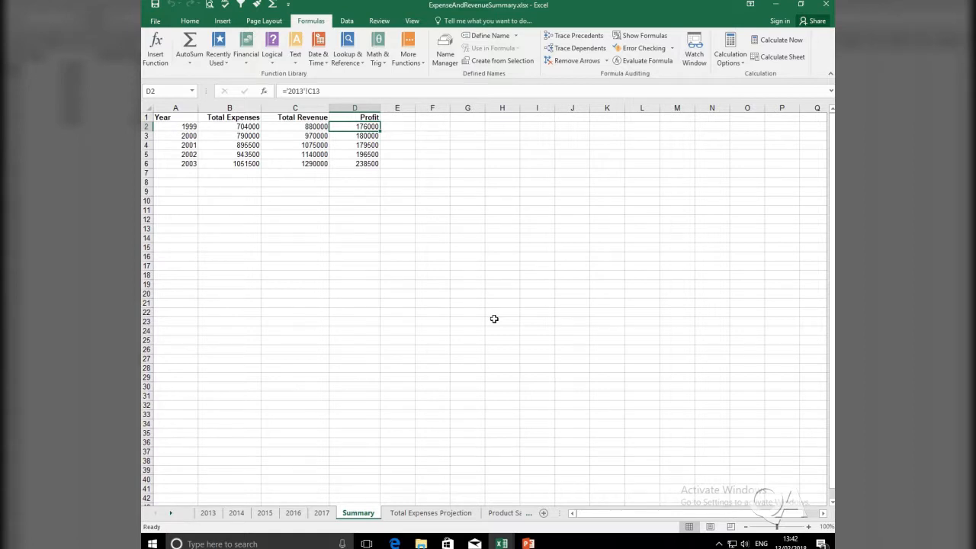
pyautogui.moveTo(378, 153)
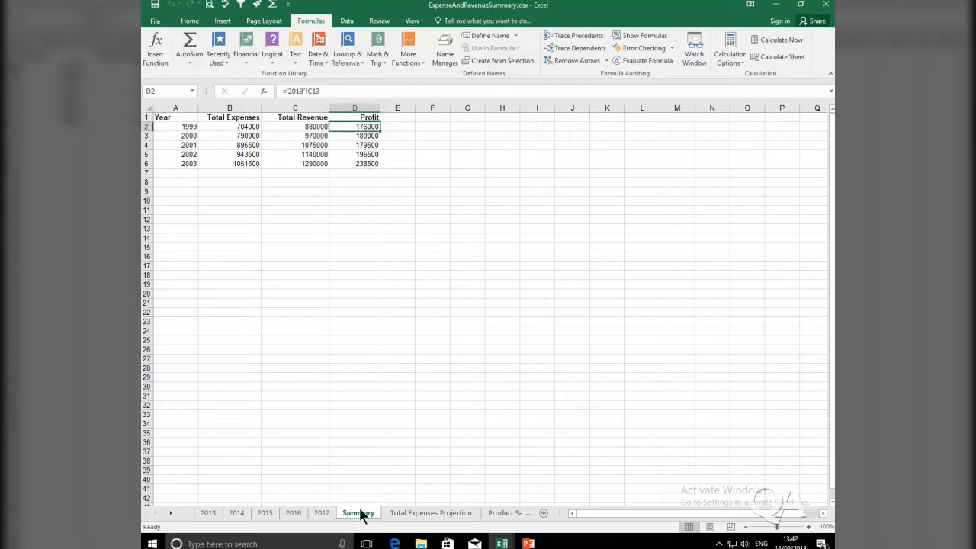
pyautogui.moveTo(246, 455)
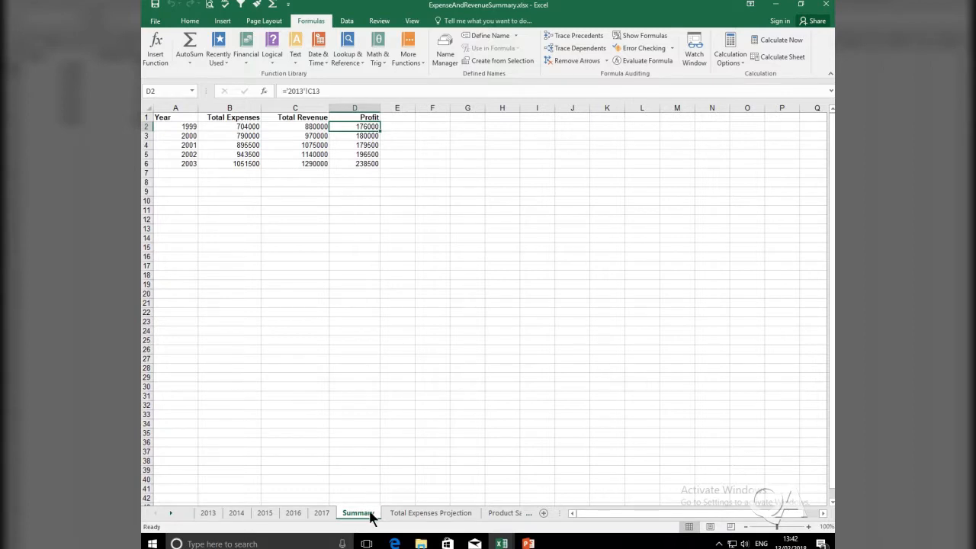
pyautogui.moveTo(288, 472)
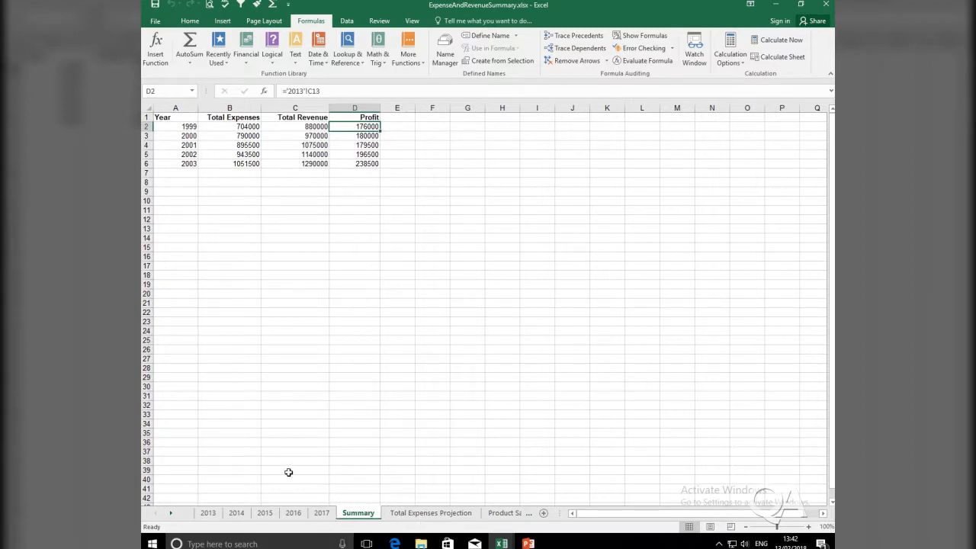
# Switch back to the 2013 sheet showing the off-sheet dependent arrow
pyautogui.click(208, 512)
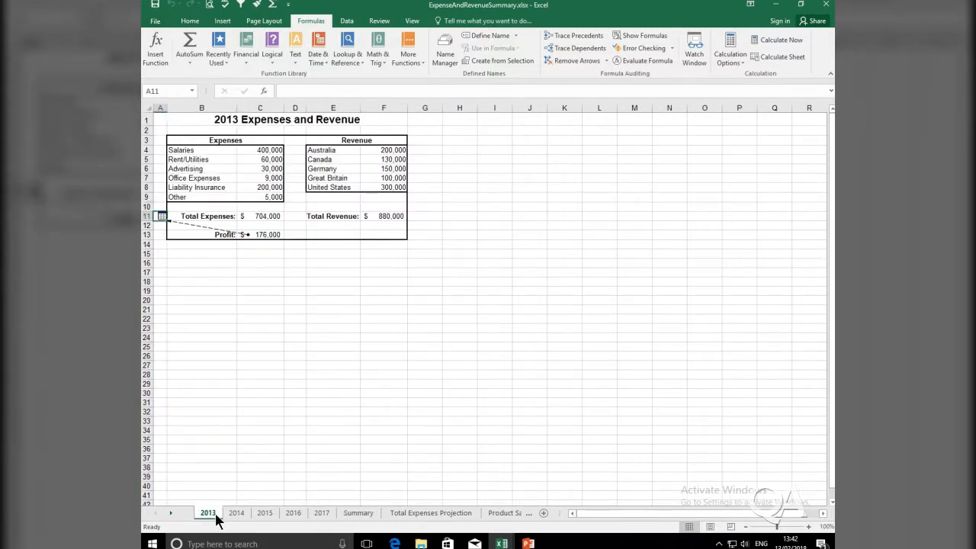